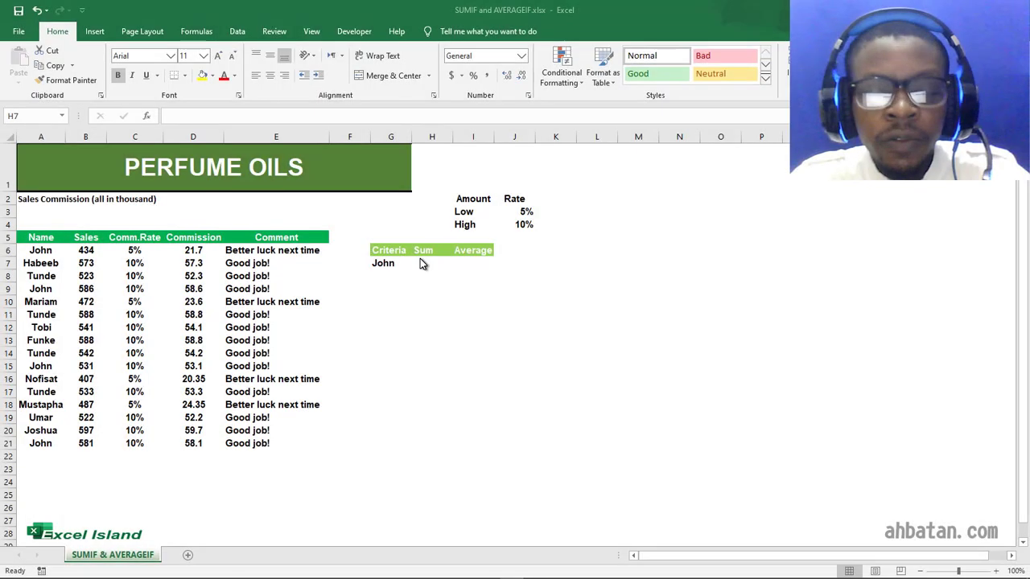
# Step: Enter =SUMIF(A6:A21,"John",B6:B21) in H7, returning John's total of 2132
pyautogui.click(421, 264)
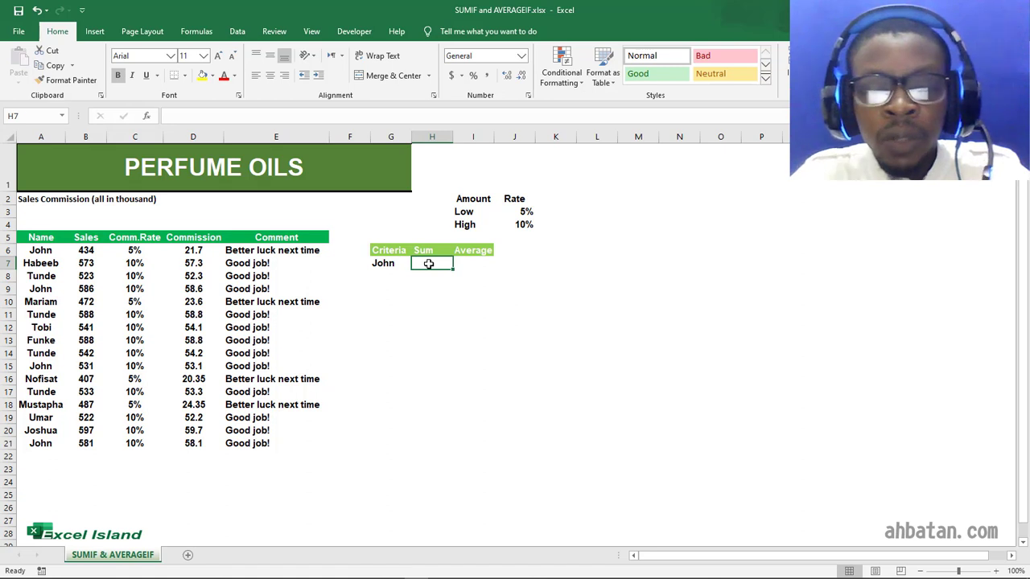
pyautogui.write('=sumi')
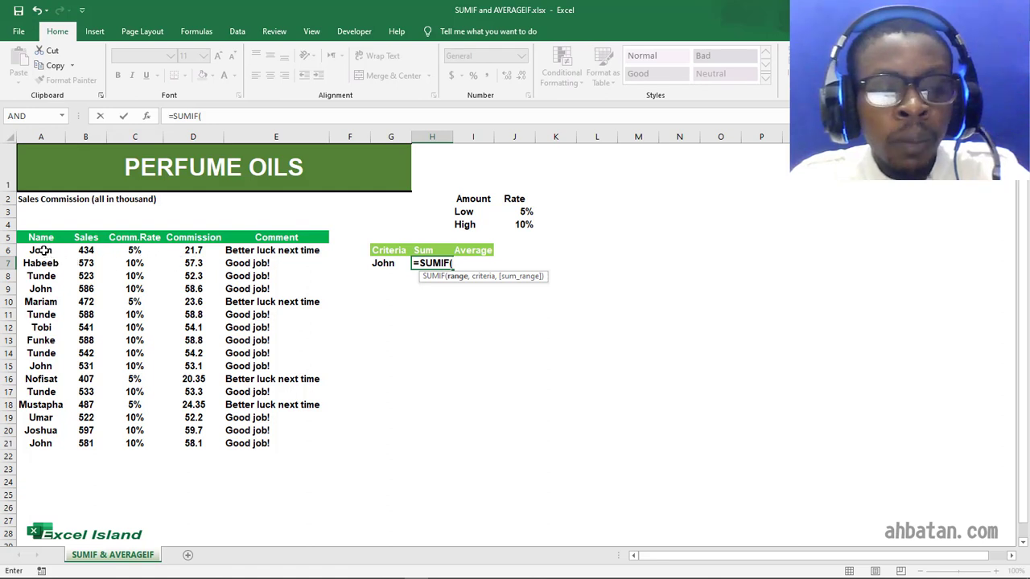
pyautogui.click(42, 251)
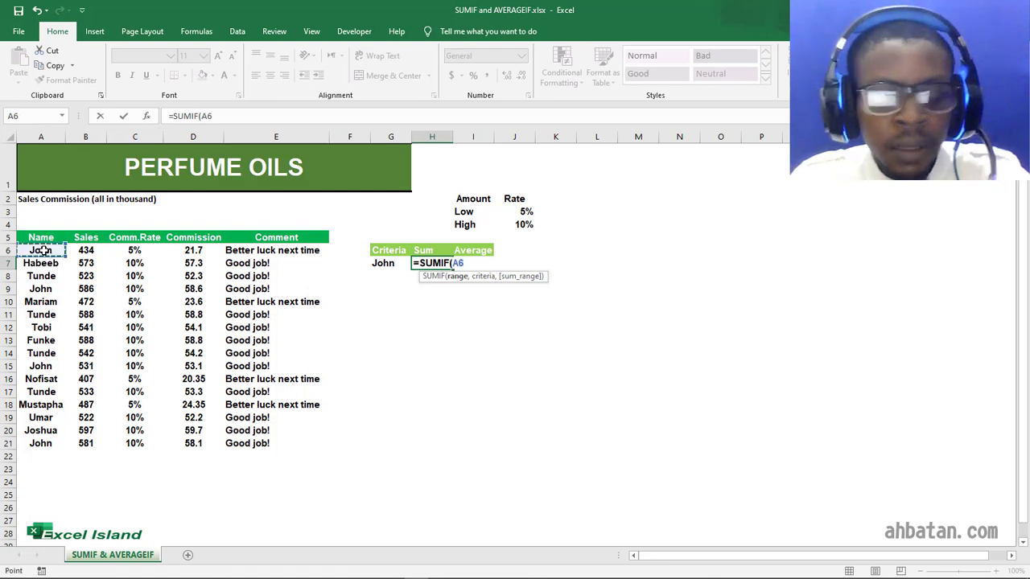
pyautogui.moveTo(40, 249); pyautogui.dragTo(40, 444)
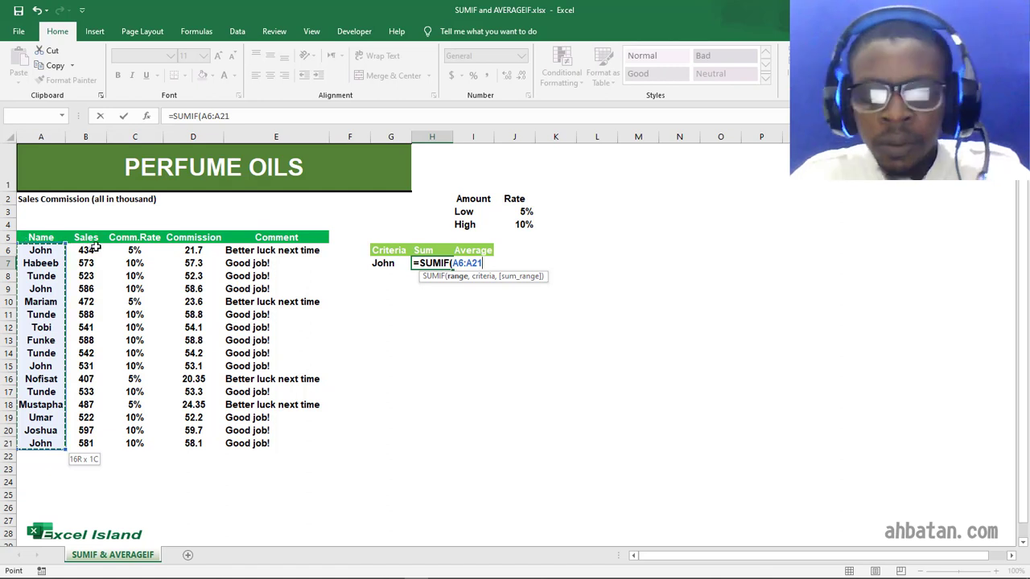
pyautogui.write(',')
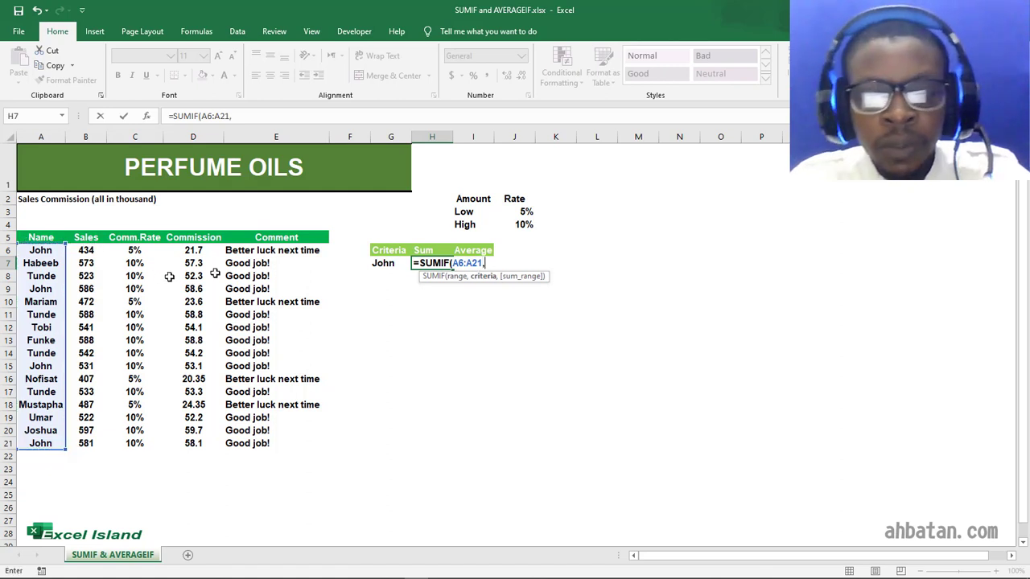
pyautogui.moveTo(486, 280)
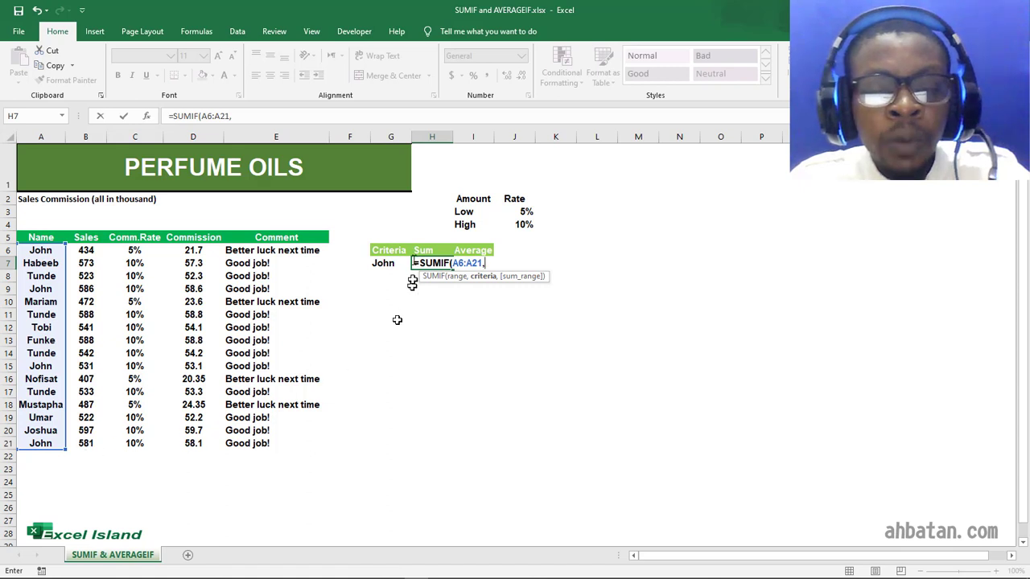
pyautogui.moveTo(534, 258)
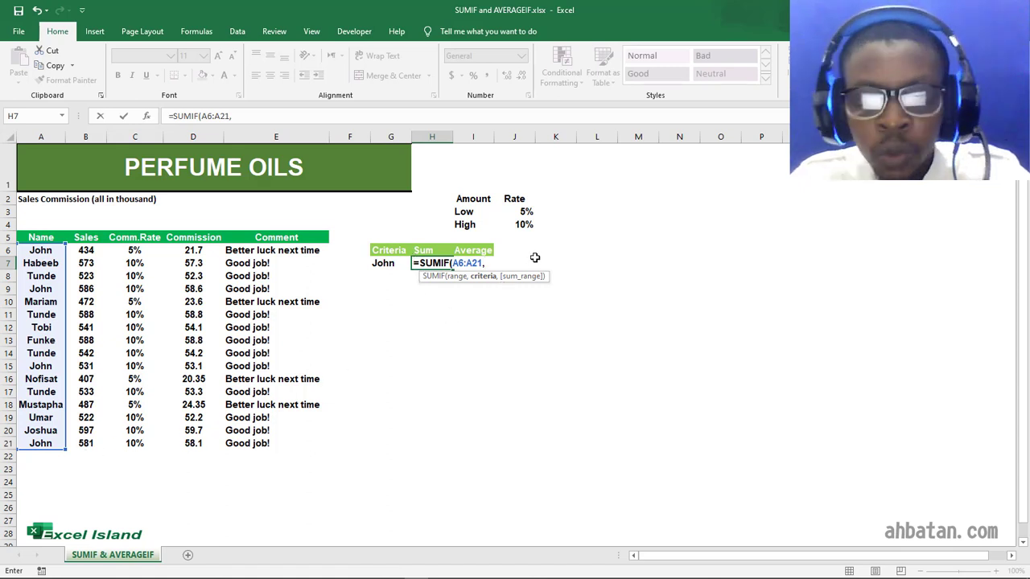
pyautogui.write('"')
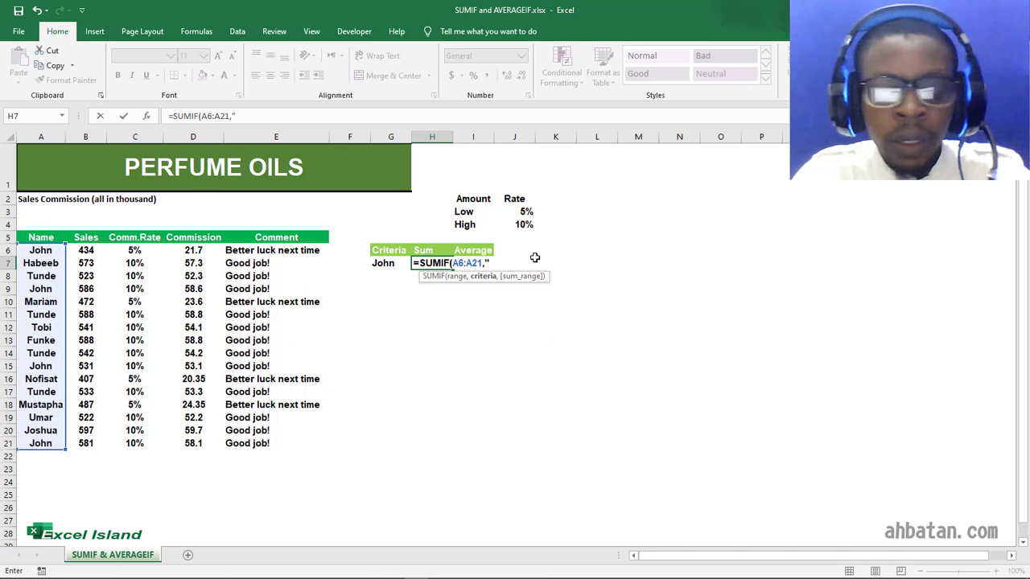
pyautogui.write('John')
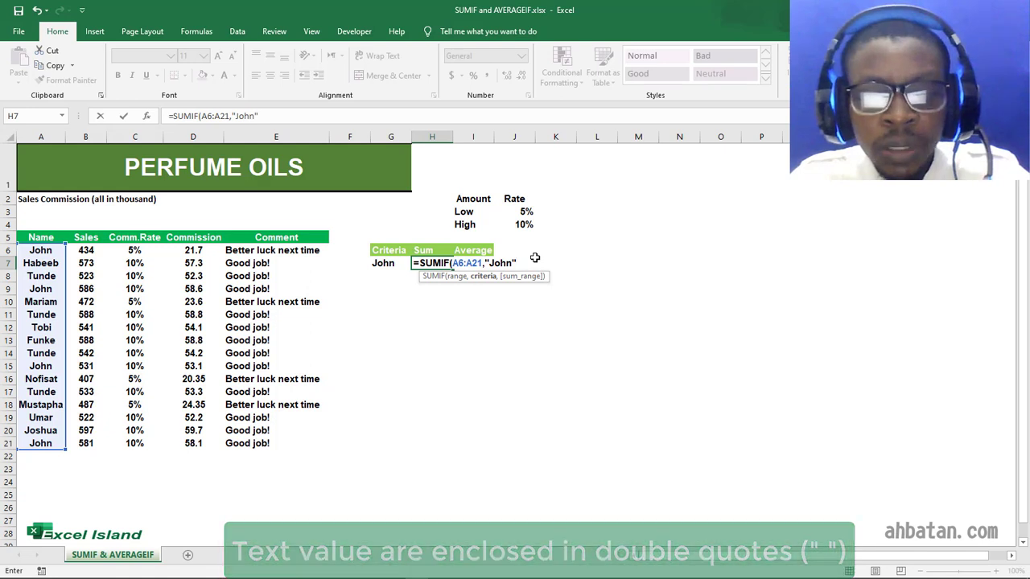
pyautogui.write(',')
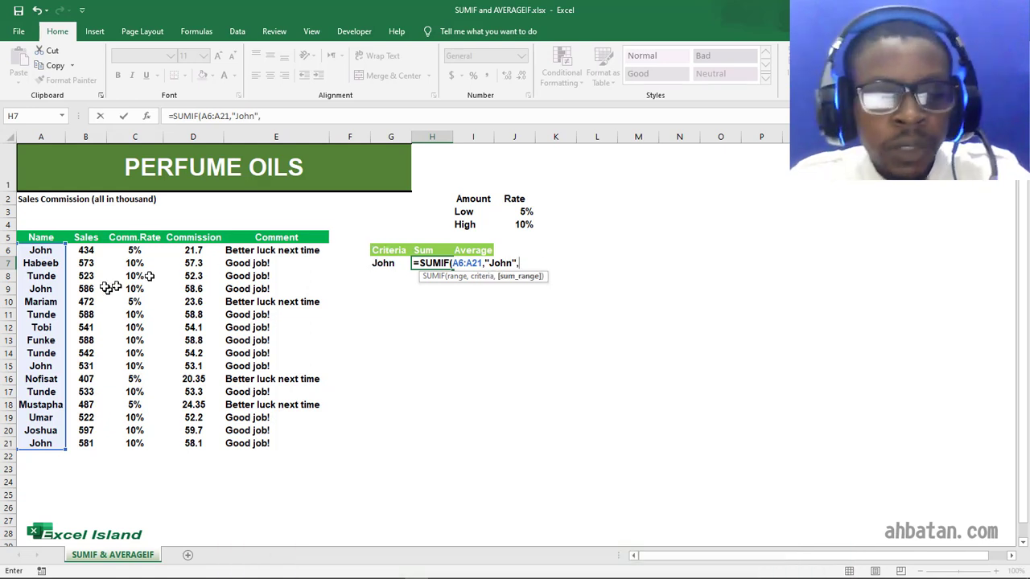
pyautogui.moveTo(520, 280)
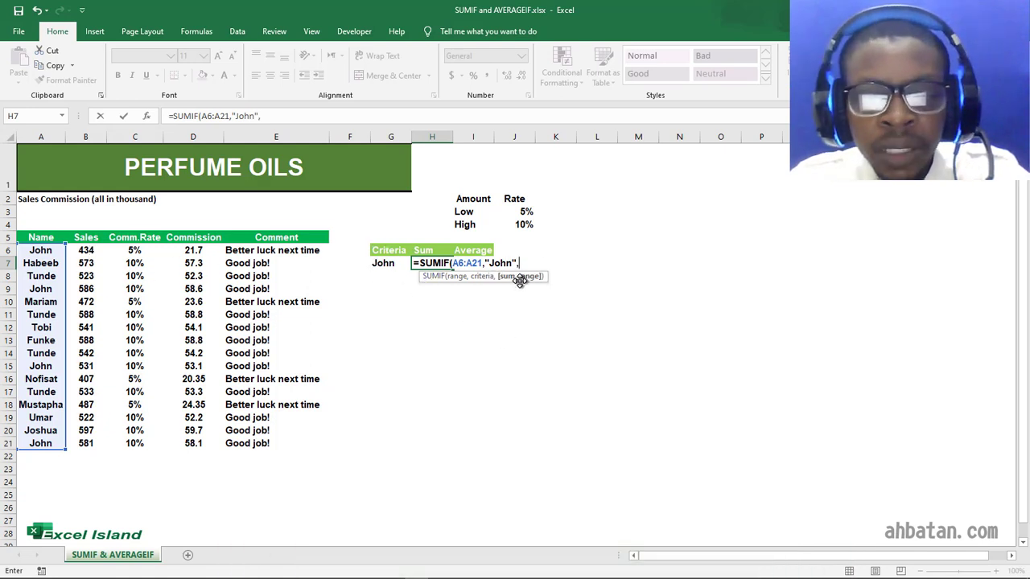
pyautogui.moveTo(521, 280)
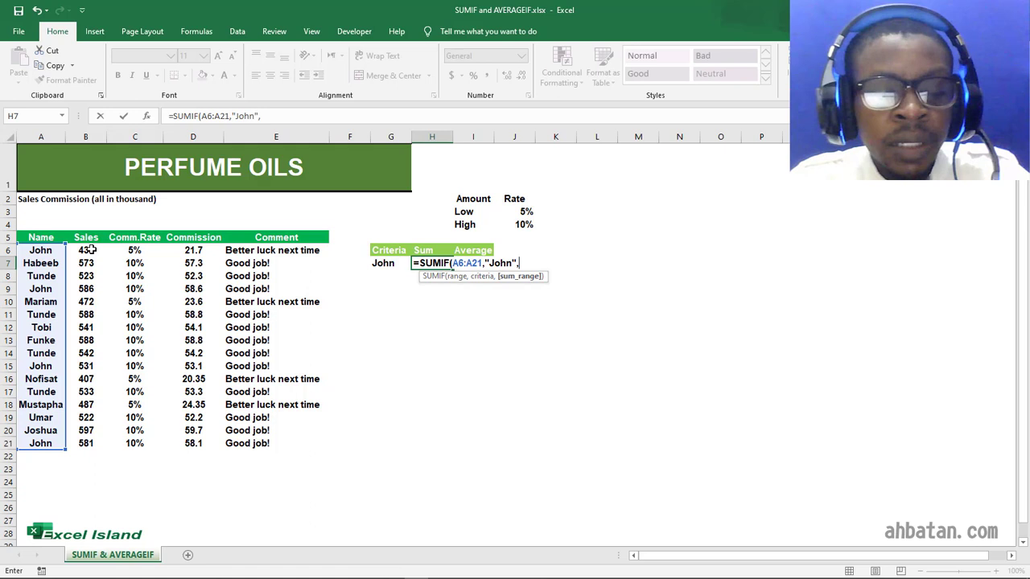
pyautogui.click(86, 249)
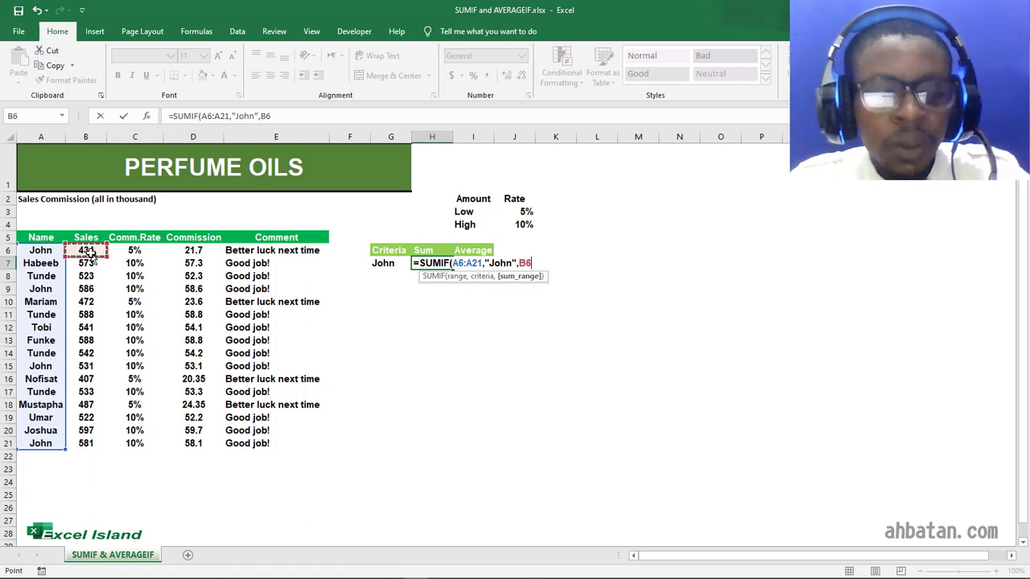
pyautogui.moveTo(86, 250); pyautogui.dragTo(85, 444)
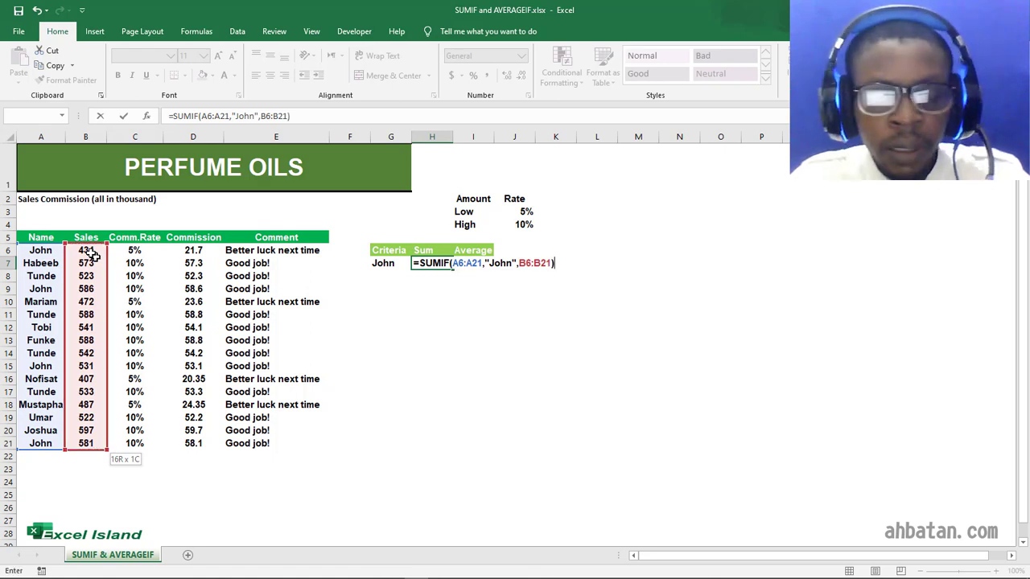
pyautogui.press('Enter')
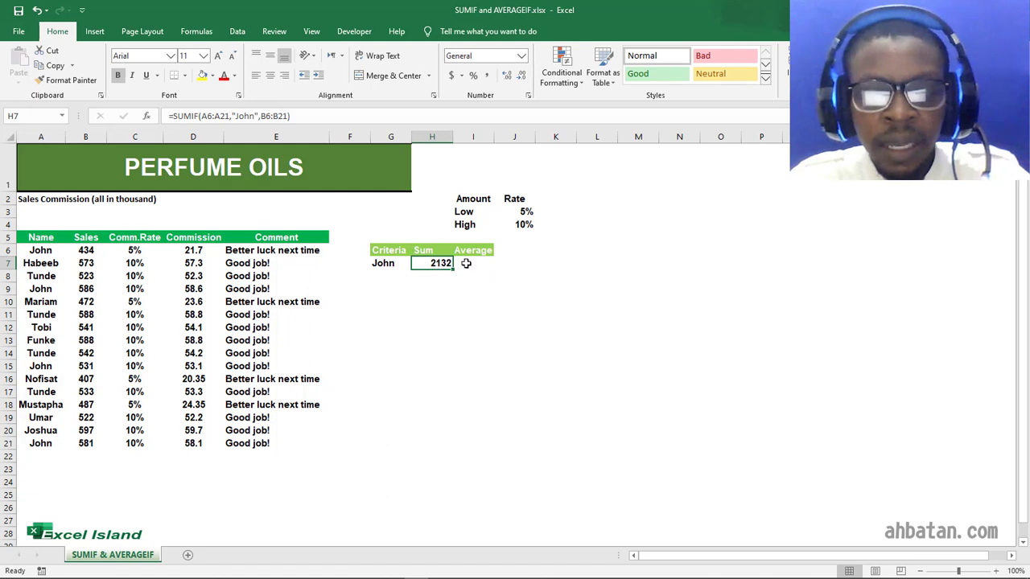
# Step: Enter =AVERAGEIF(A6:A21,"John",B6:B21) in I7, giving John's average of 533
pyautogui.click(473, 264)
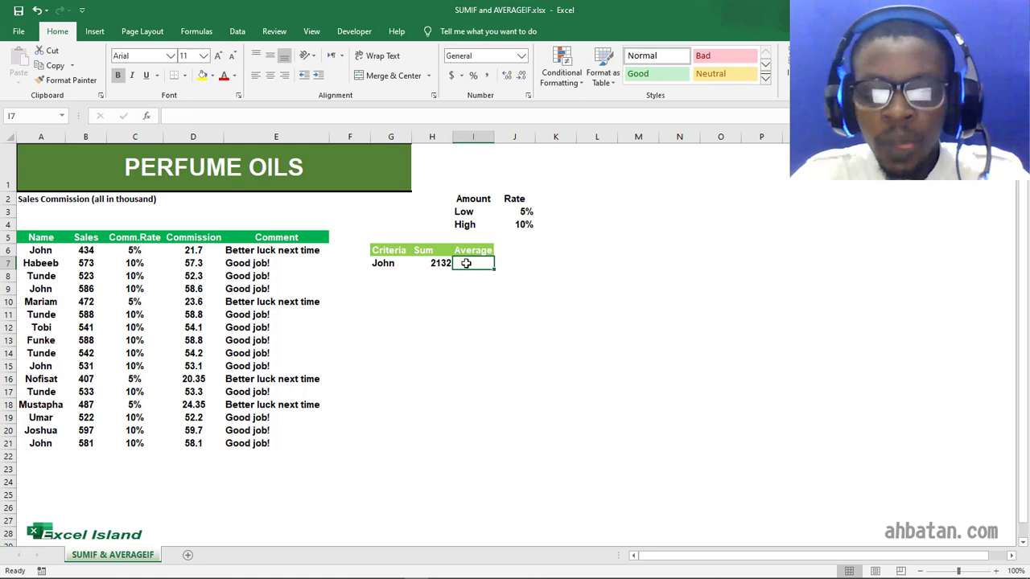
pyautogui.write('=')
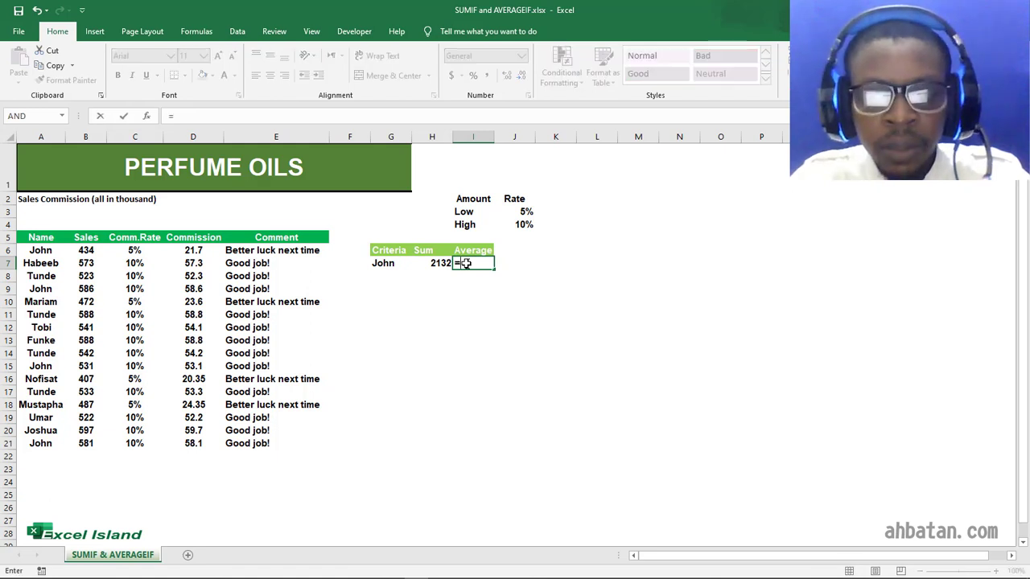
pyautogui.write('=aver')
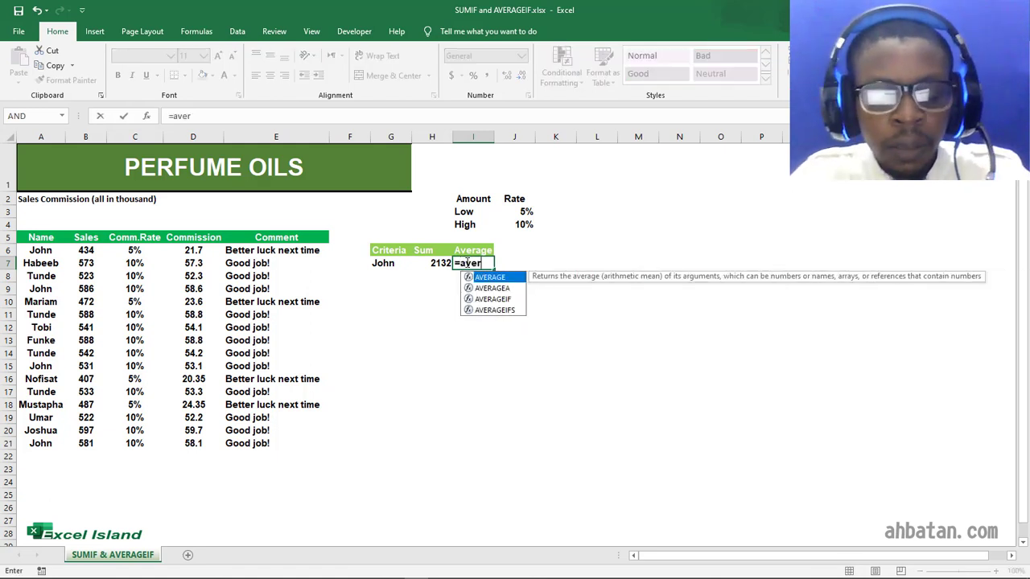
pyautogui.write('ageif')
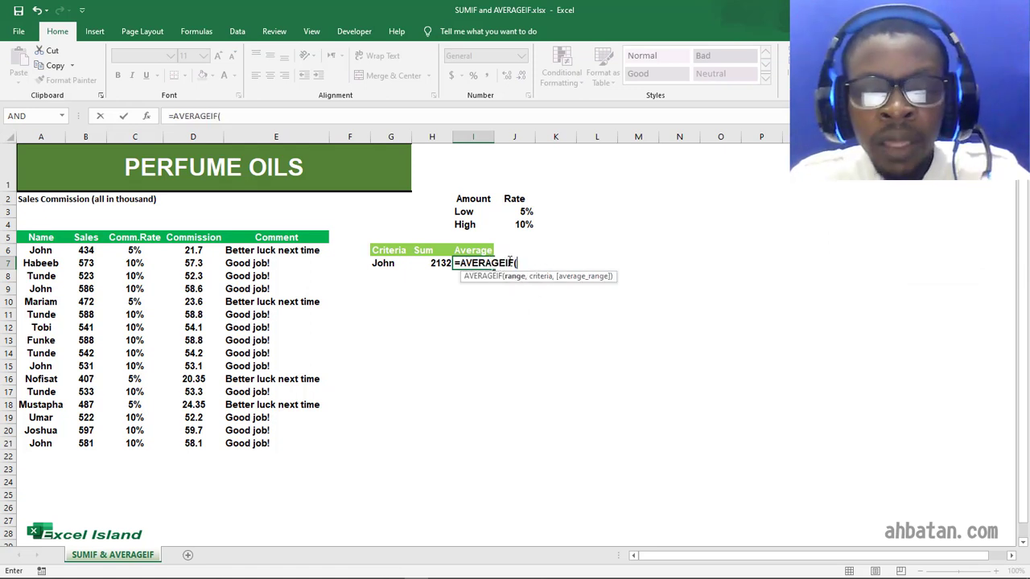
pyautogui.moveTo(515, 280)
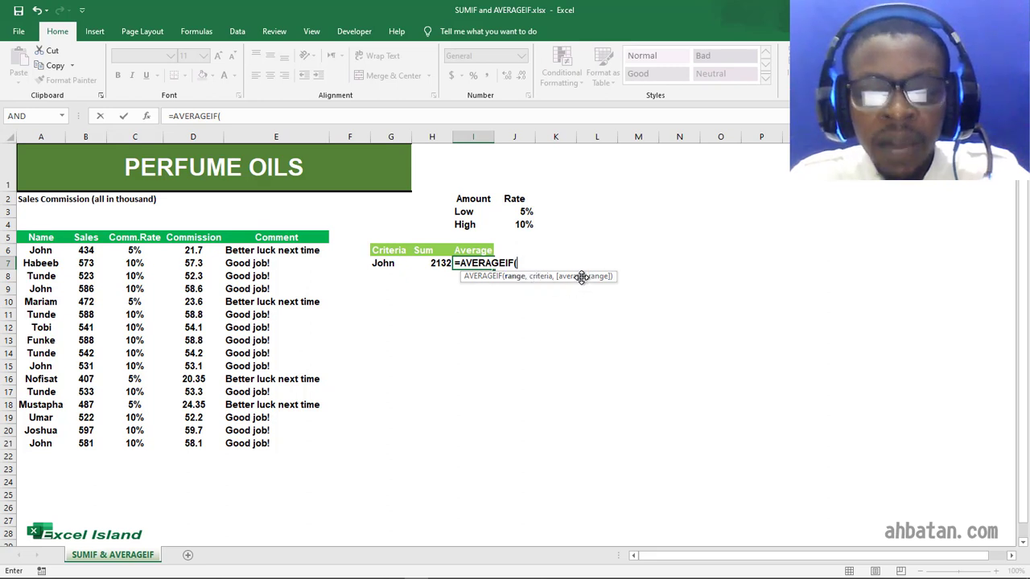
pyautogui.moveTo(515, 276)
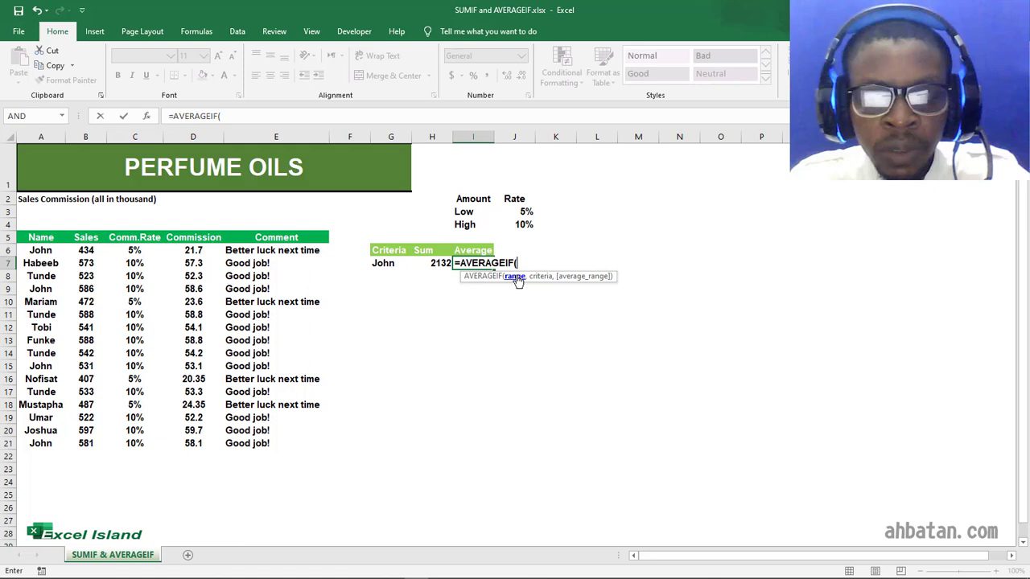
pyautogui.click(40, 264)
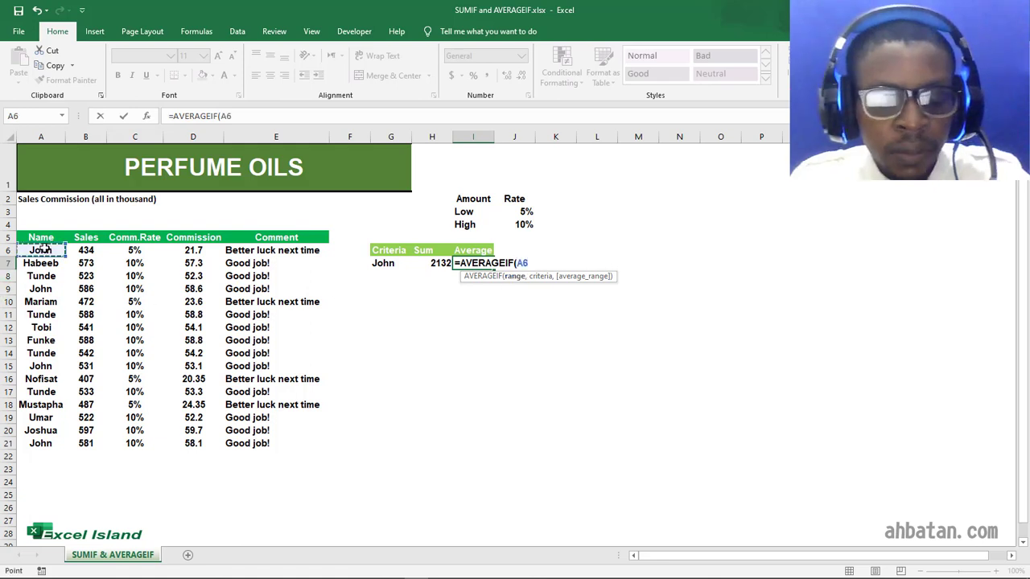
pyautogui.moveTo(40, 249); pyautogui.dragTo(40, 444)
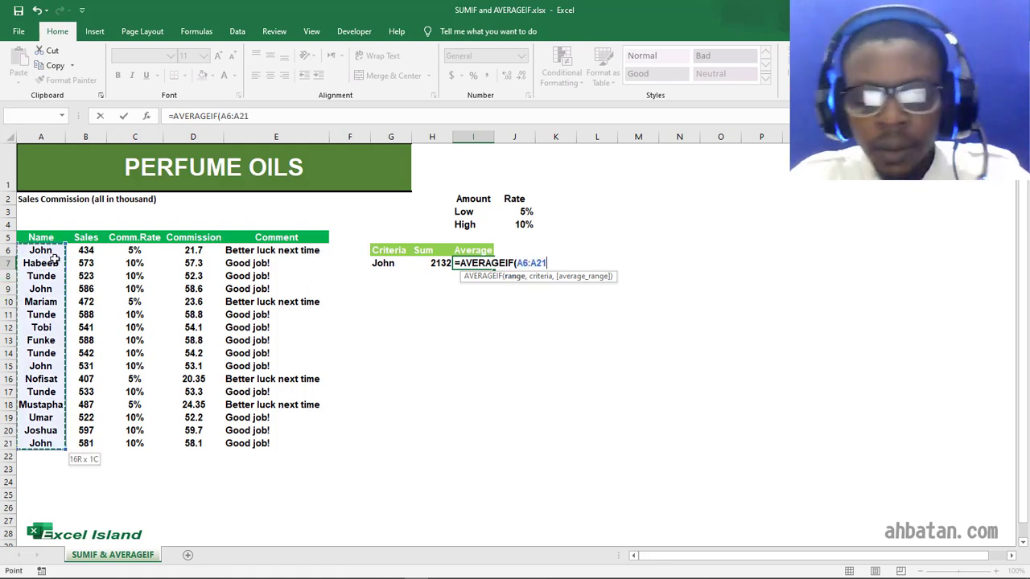
pyautogui.write(',')
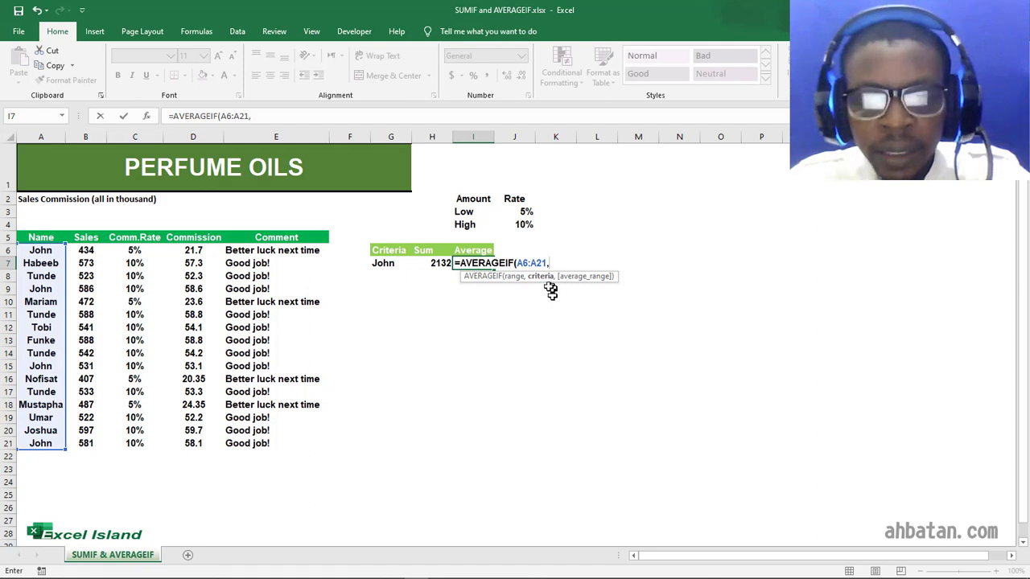
pyautogui.moveTo(392, 266)
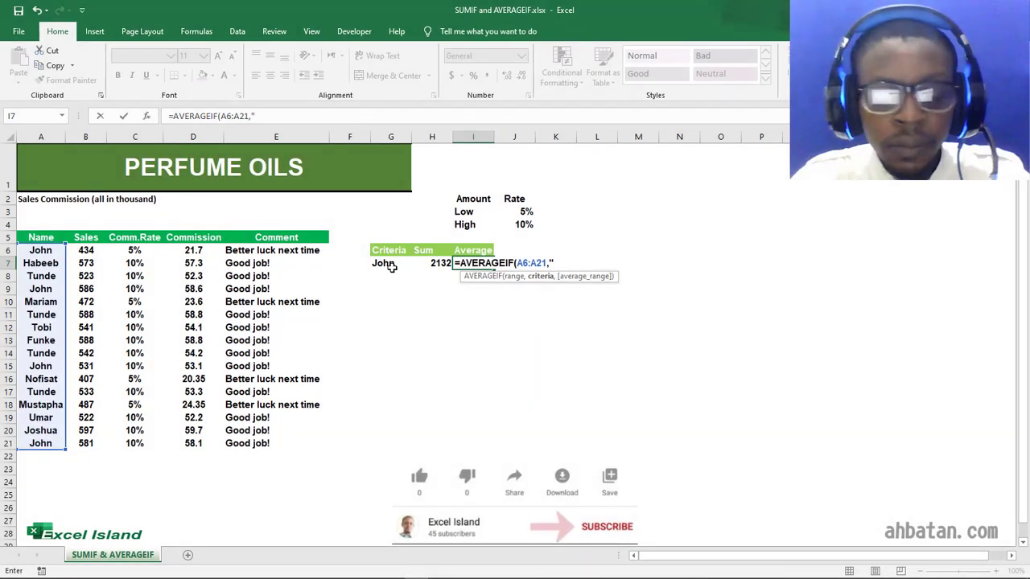
pyautogui.write('John"')
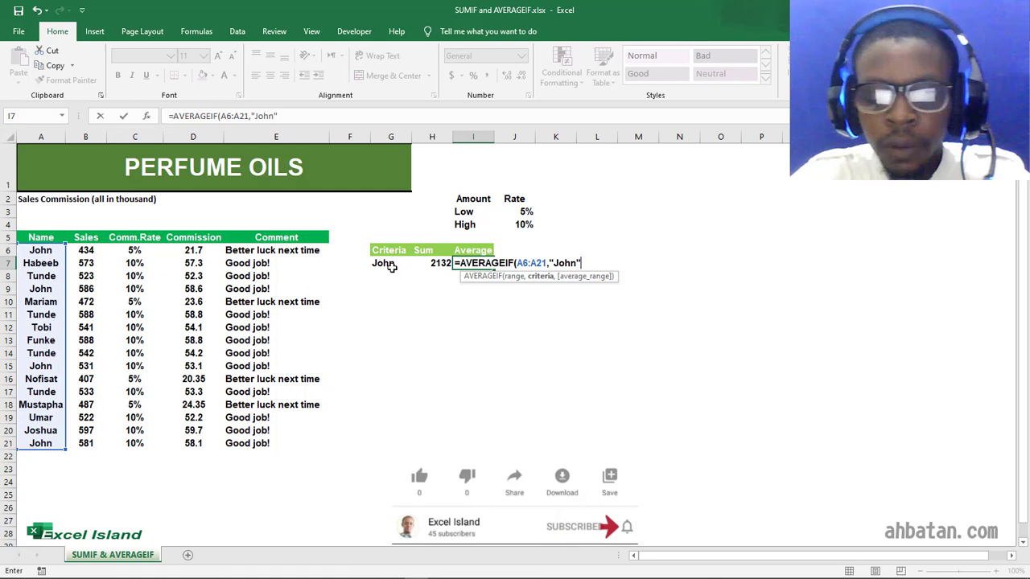
pyautogui.write(',')
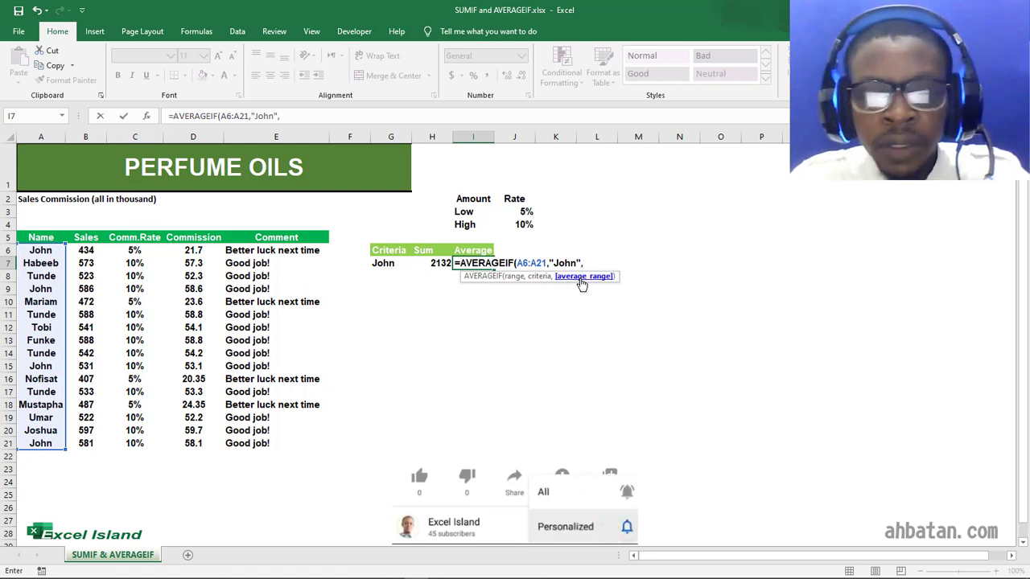
pyautogui.click(86, 251)
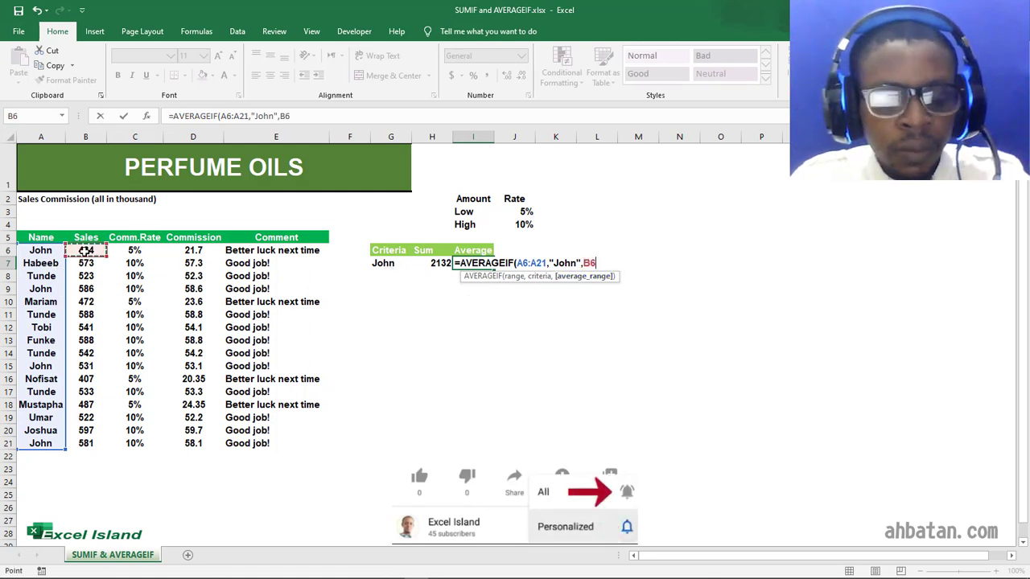
pyautogui.moveTo(87, 250); pyautogui.dragTo(87, 444)
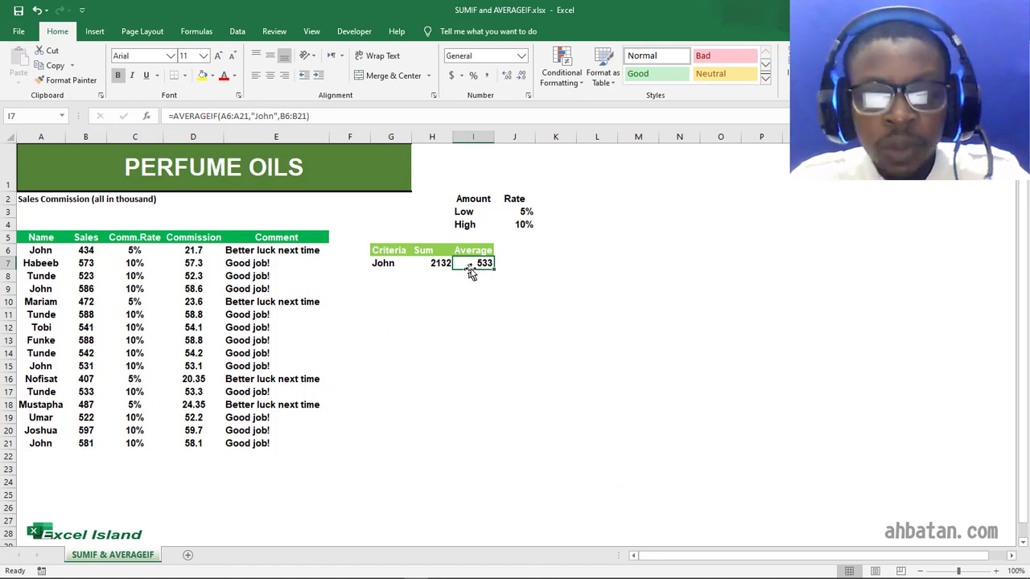
pyautogui.click(390, 276)
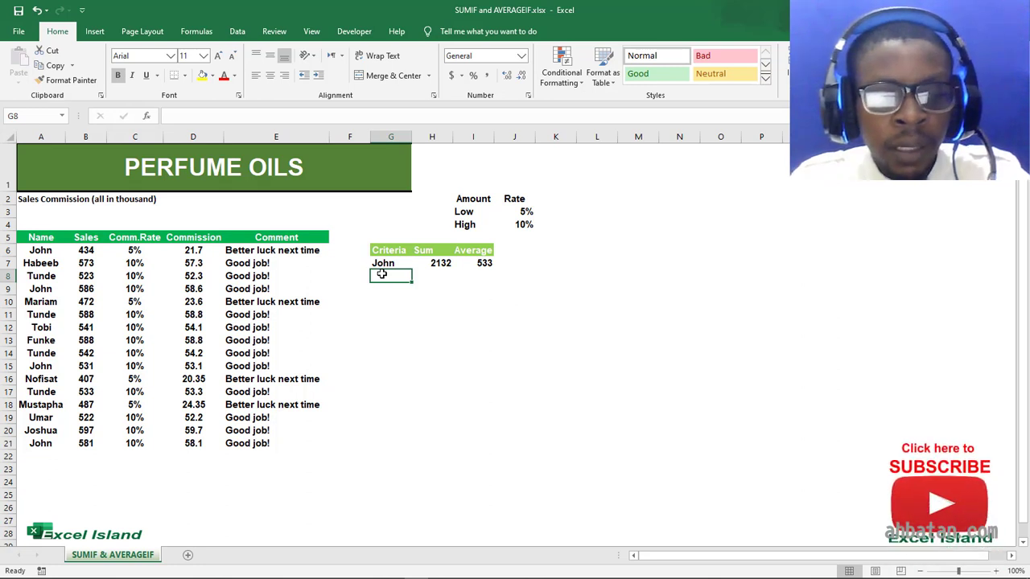
# Step: Add Tunde in G8 and start his SUMIF in H8 over names A6:A21
pyautogui.write('T')
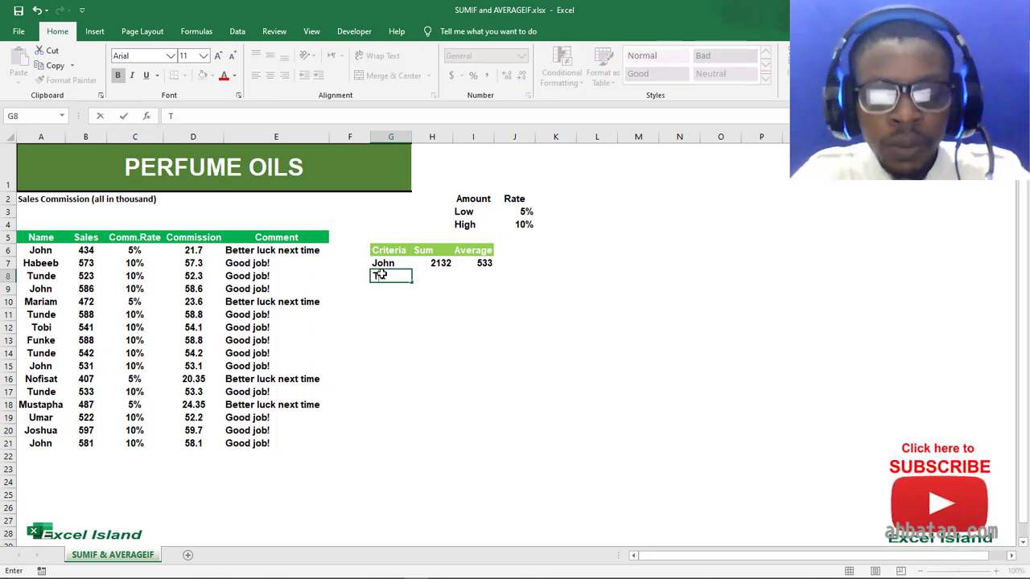
pyautogui.write('Tunde')
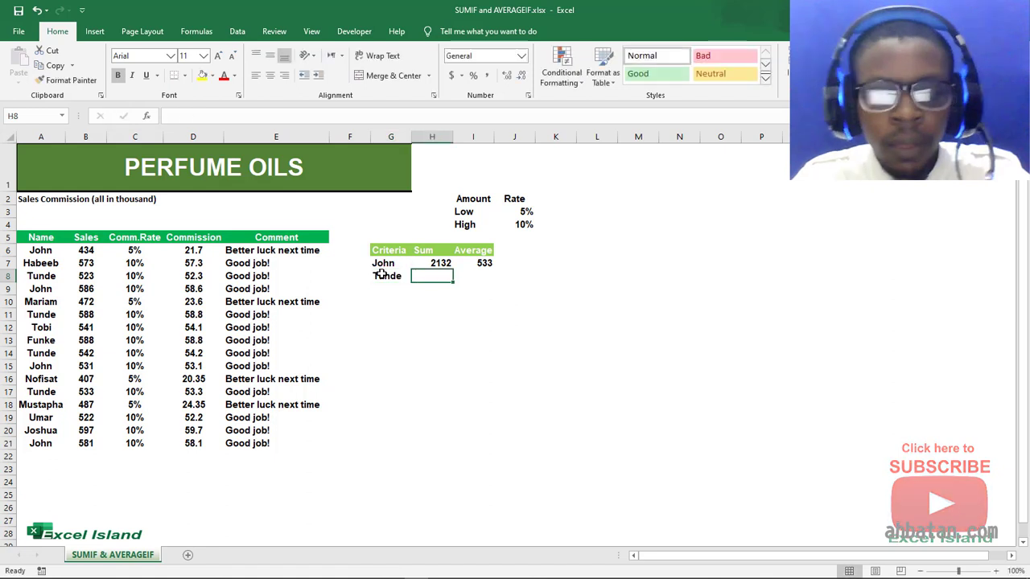
pyautogui.write('=')
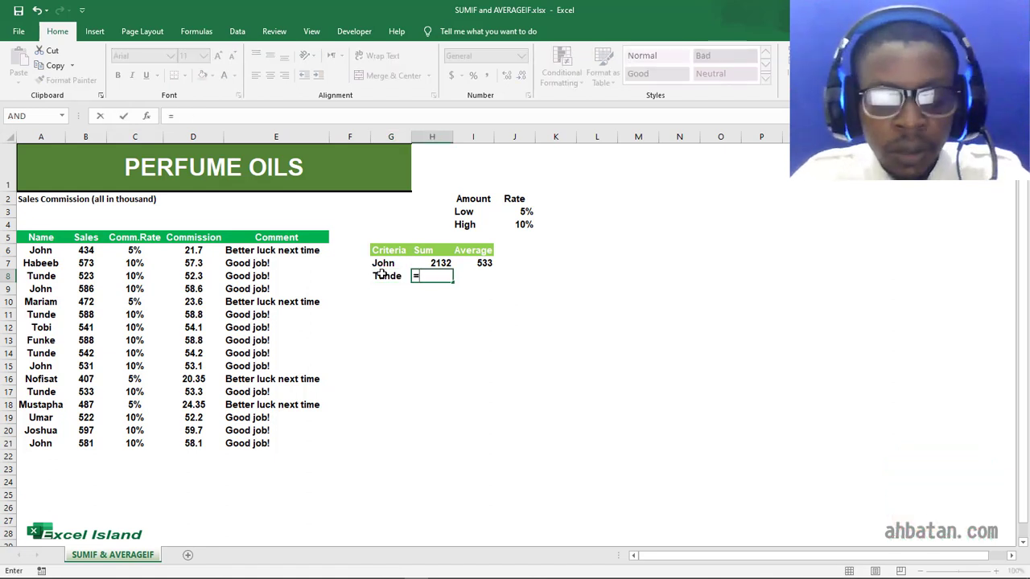
pyautogui.write('sumif')
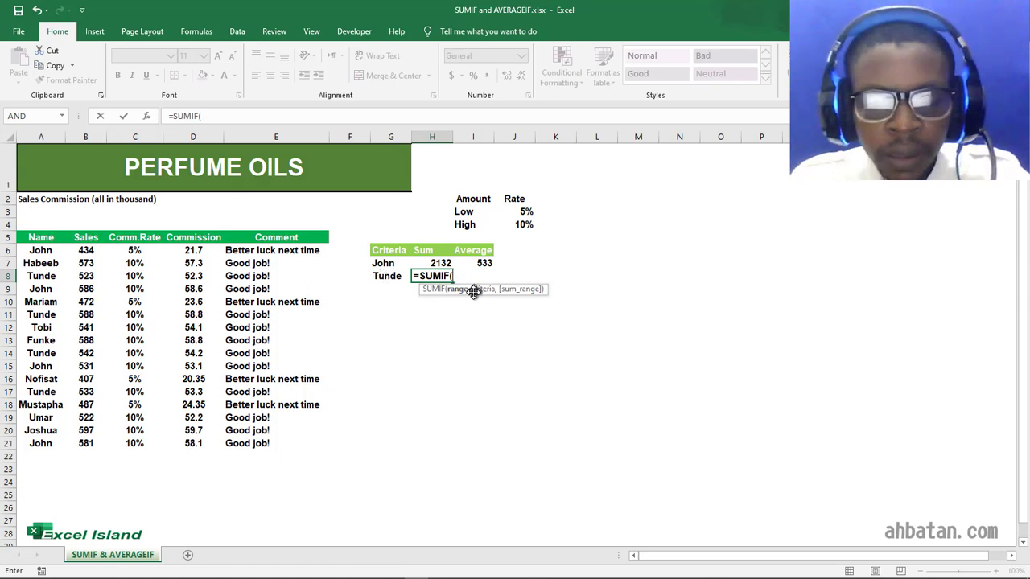
pyautogui.click(40, 250)
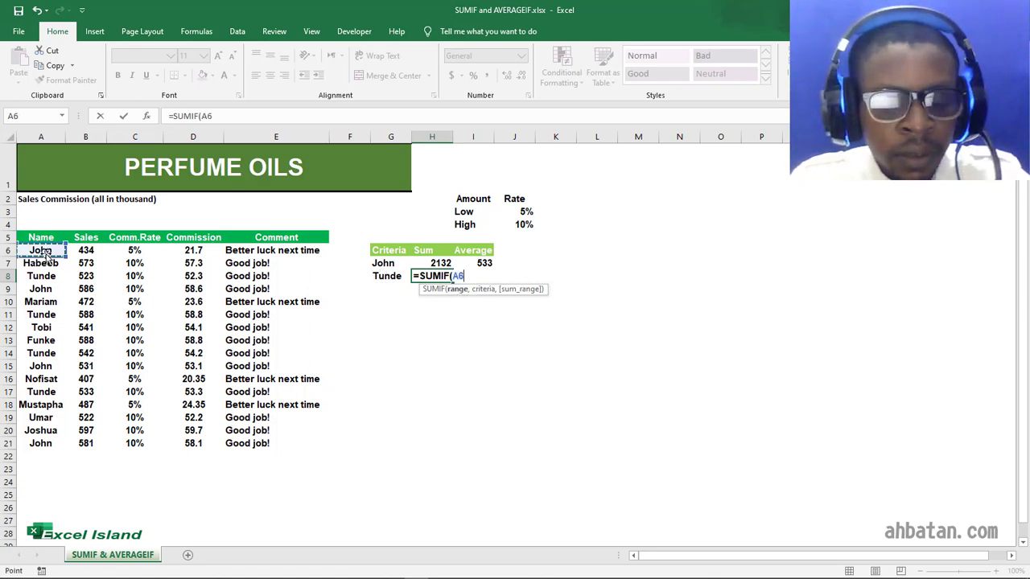
pyautogui.moveTo(40, 251); pyautogui.dragTo(41, 445)
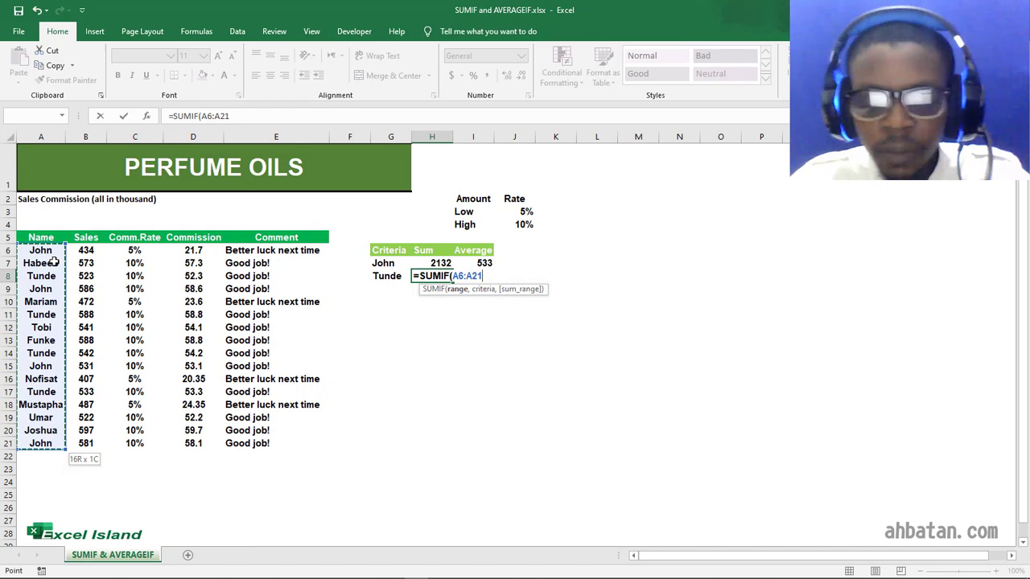
# Step: Complete the SUMIF with criteria "Tunde" and sales B6:B21, returning 2186
pyautogui.write(',')
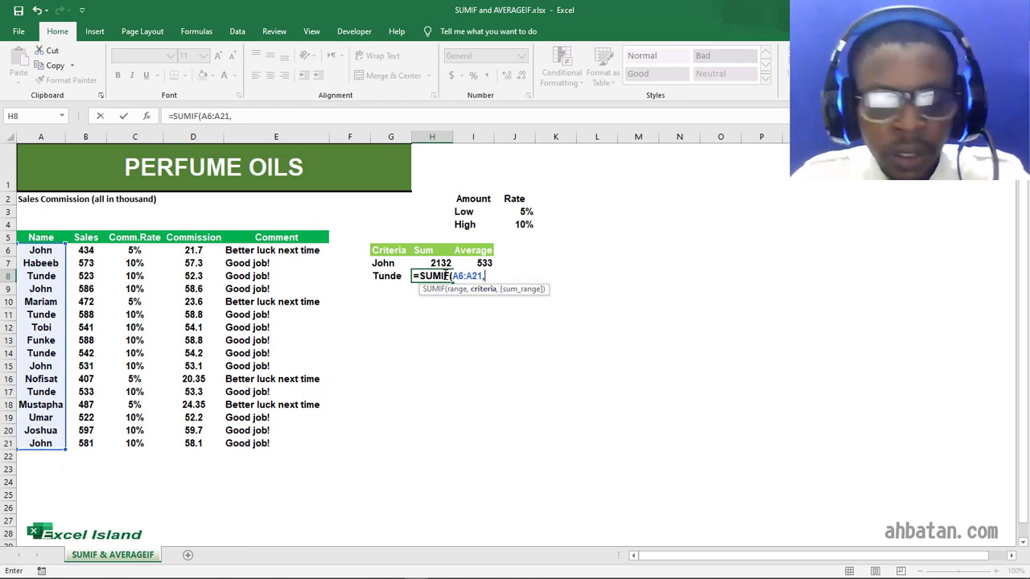
pyautogui.write('"T')
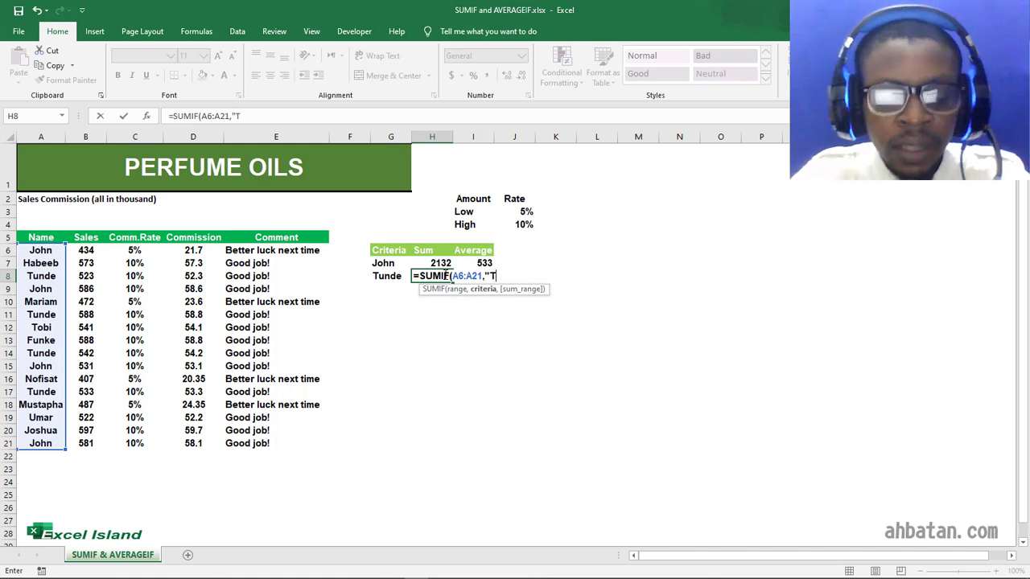
pyautogui.write('unde",')
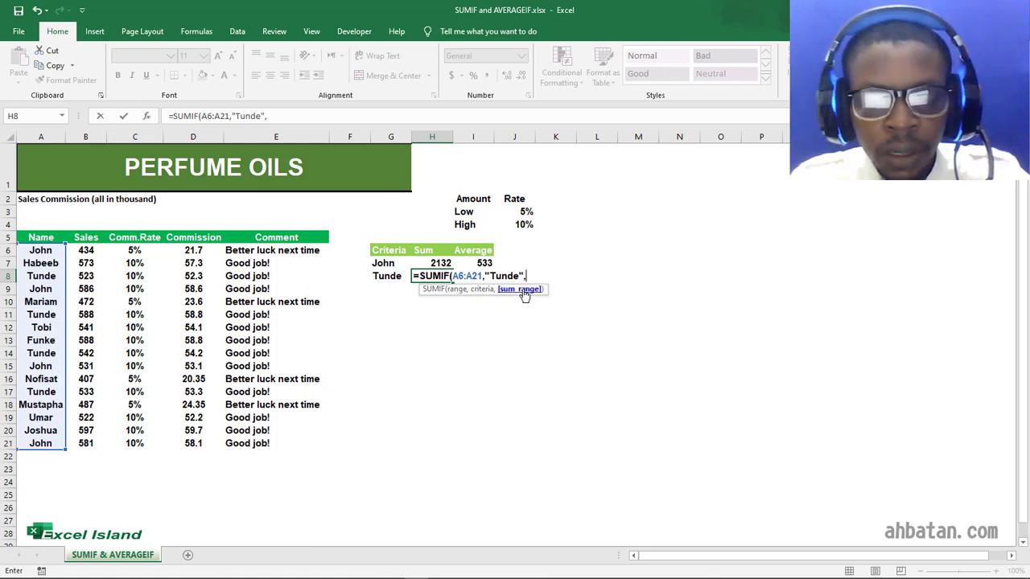
pyautogui.click(85, 251)
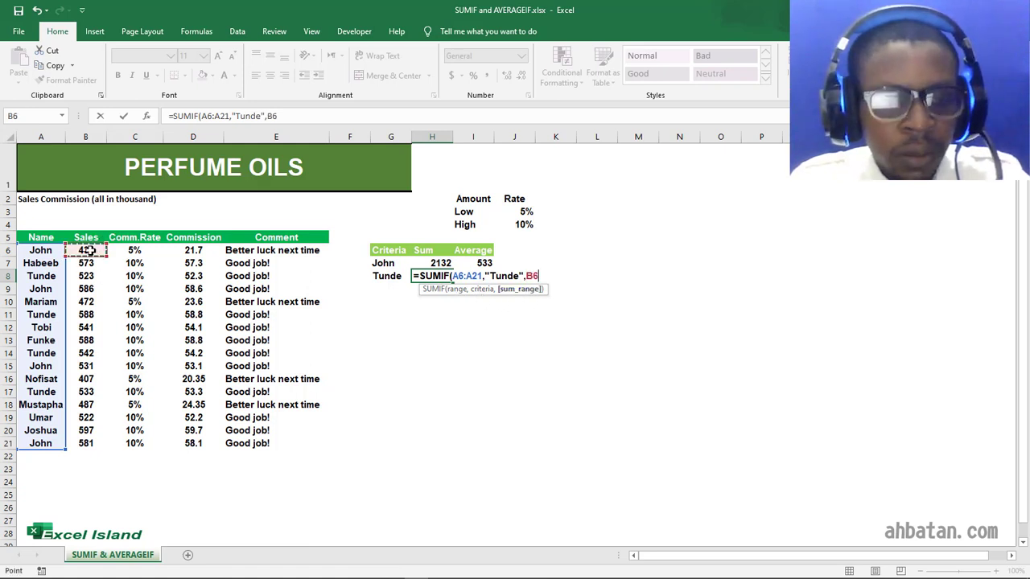
pyautogui.moveTo(85, 251); pyautogui.dragTo(85, 444)
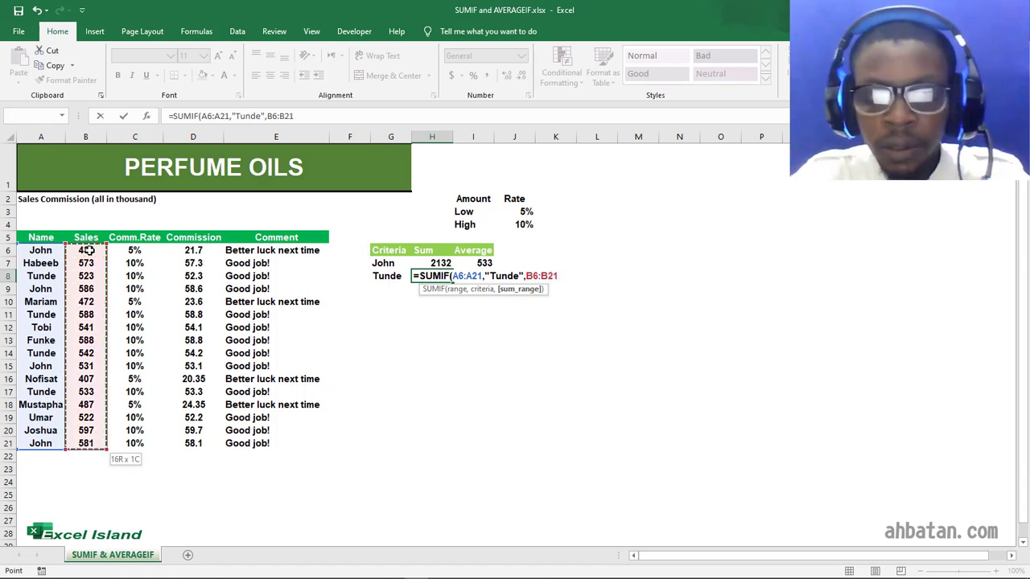
pyautogui.press('Enter')
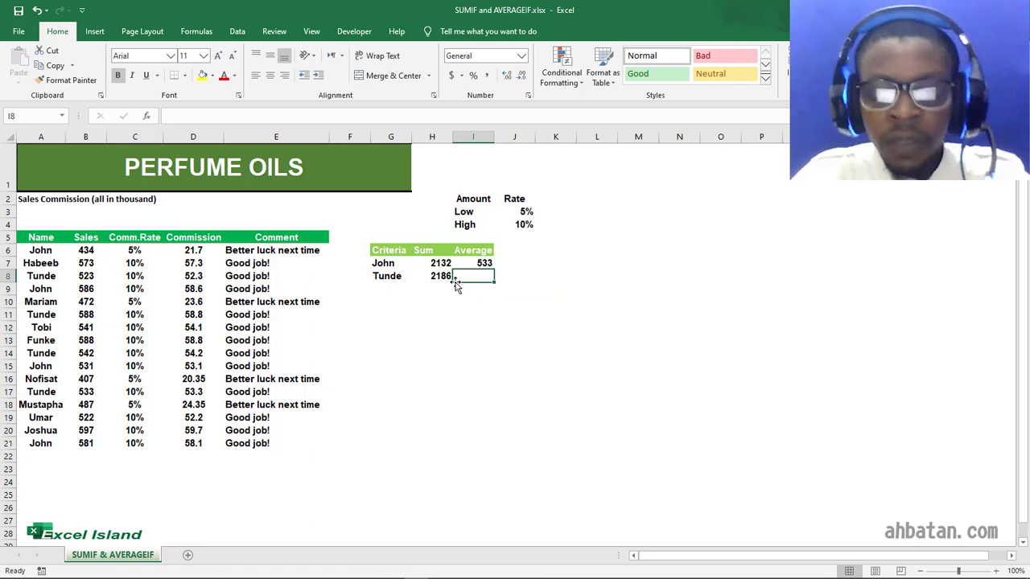
# Step: Enter =AVERAGEIF(A6:A21,"Tunde",B6:B21) in I8 for Tunde's average sales
pyautogui.write('=a')
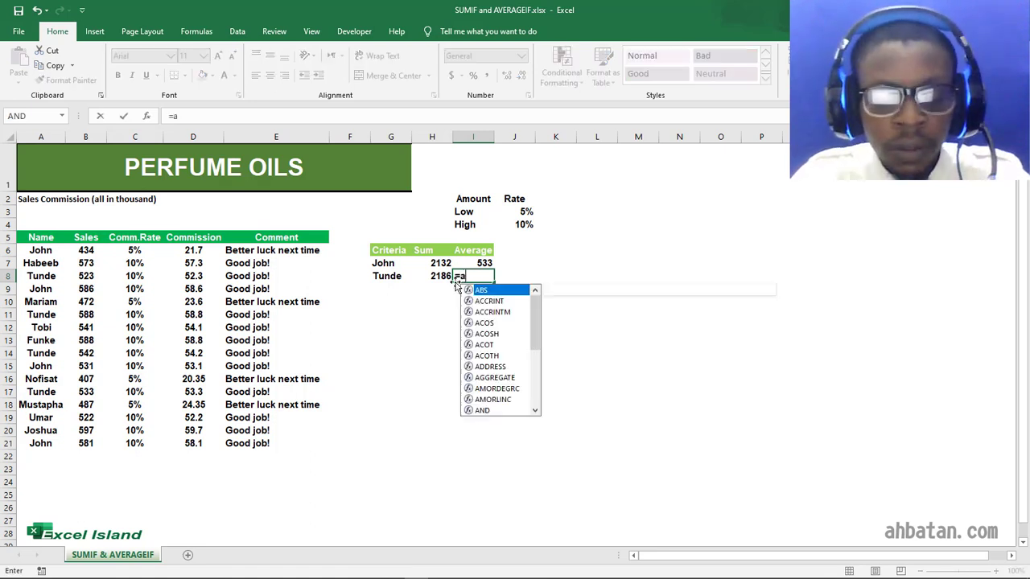
pyautogui.write('verage')
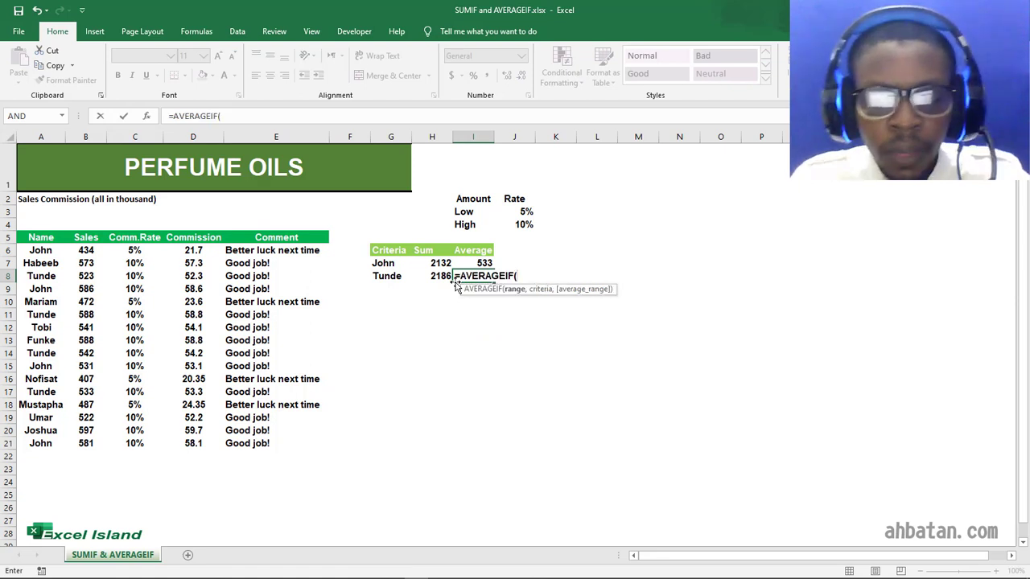
pyautogui.click(42, 251)
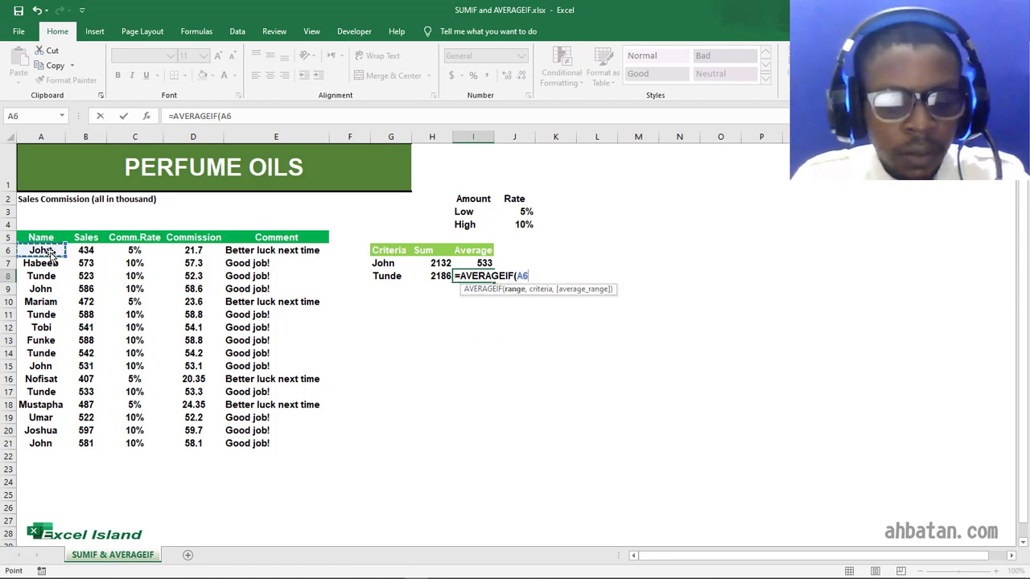
pyautogui.moveTo(40, 251); pyautogui.dragTo(40, 444)
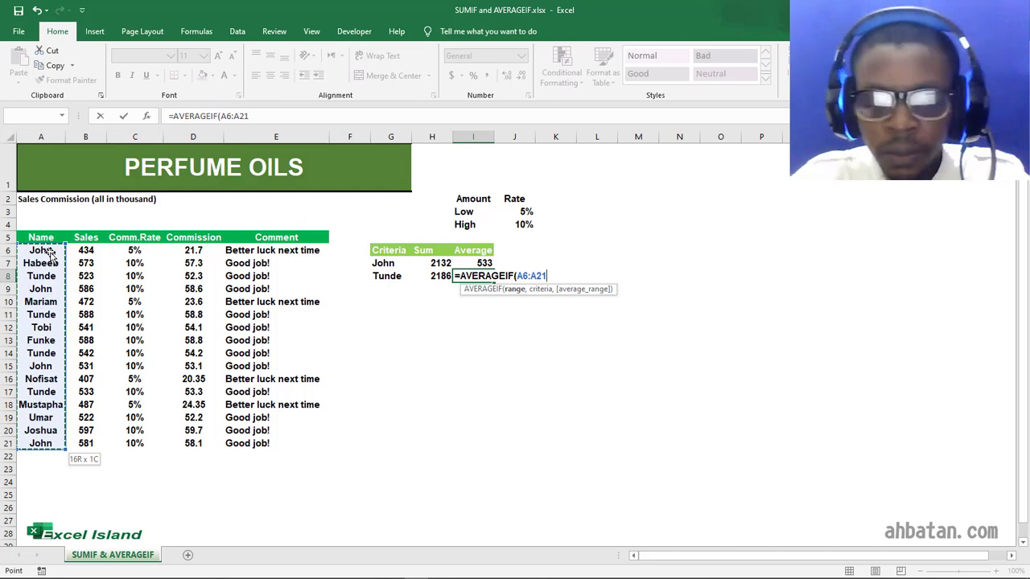
pyautogui.write(',')
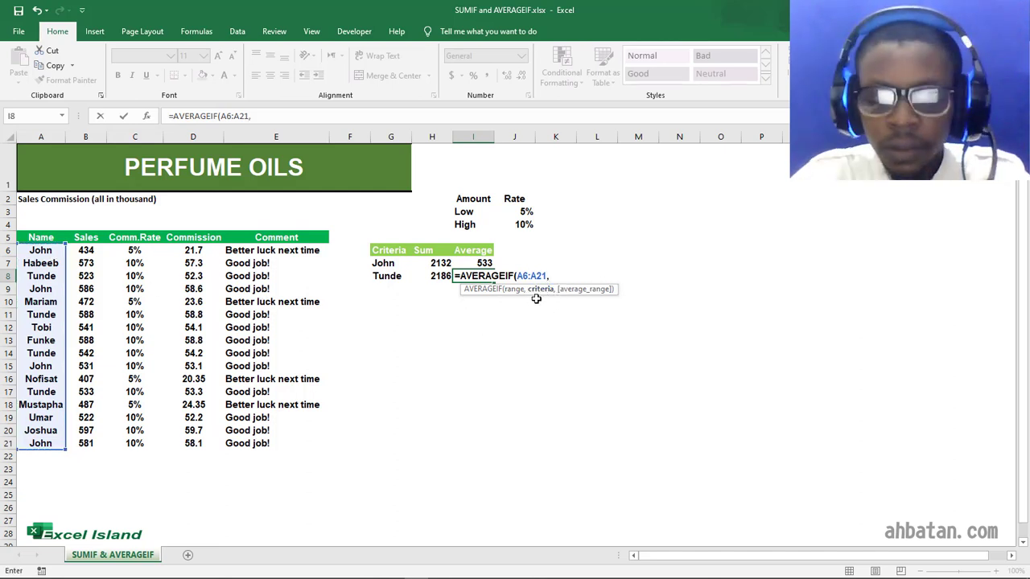
pyautogui.write('"T')
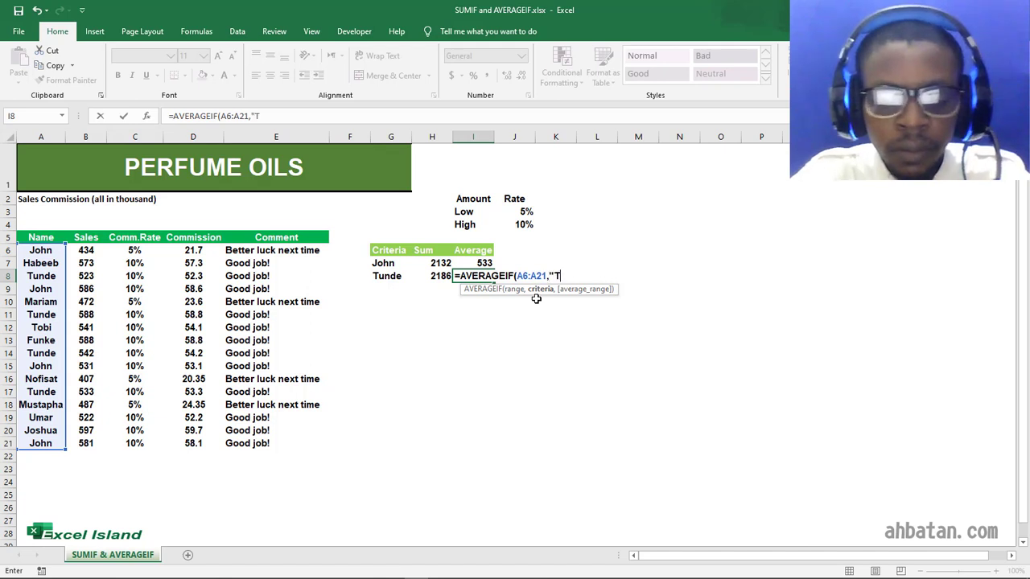
pyautogui.write('unde')
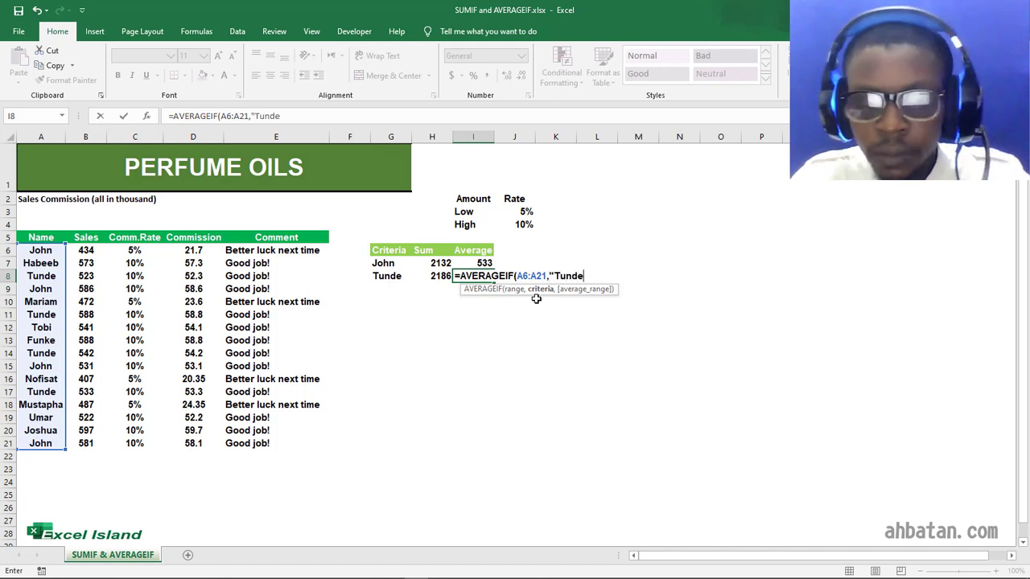
pyautogui.write('",')
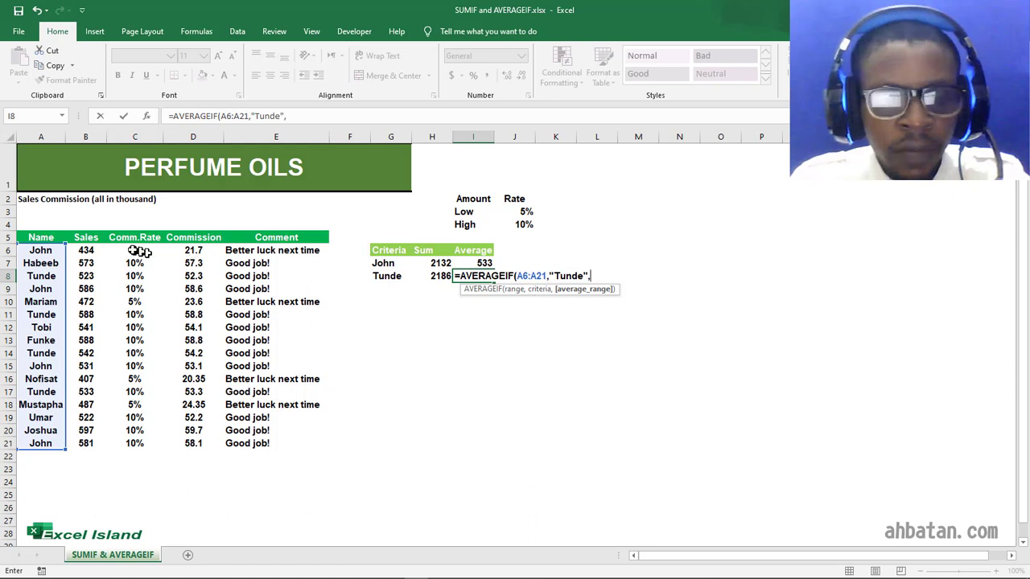
pyautogui.moveTo(85, 249); pyautogui.dragTo(85, 444)
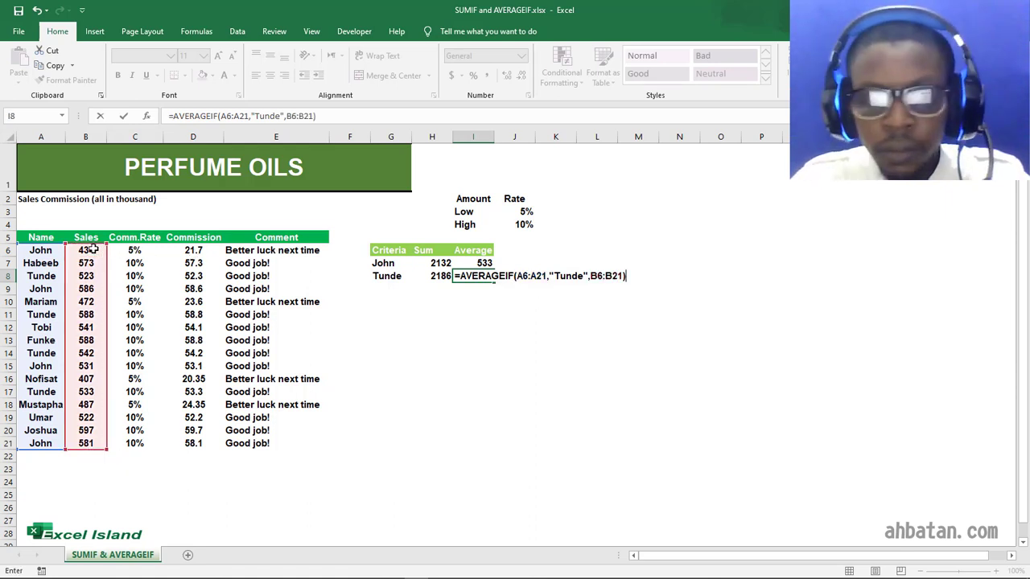
pyautogui.press('Enter')
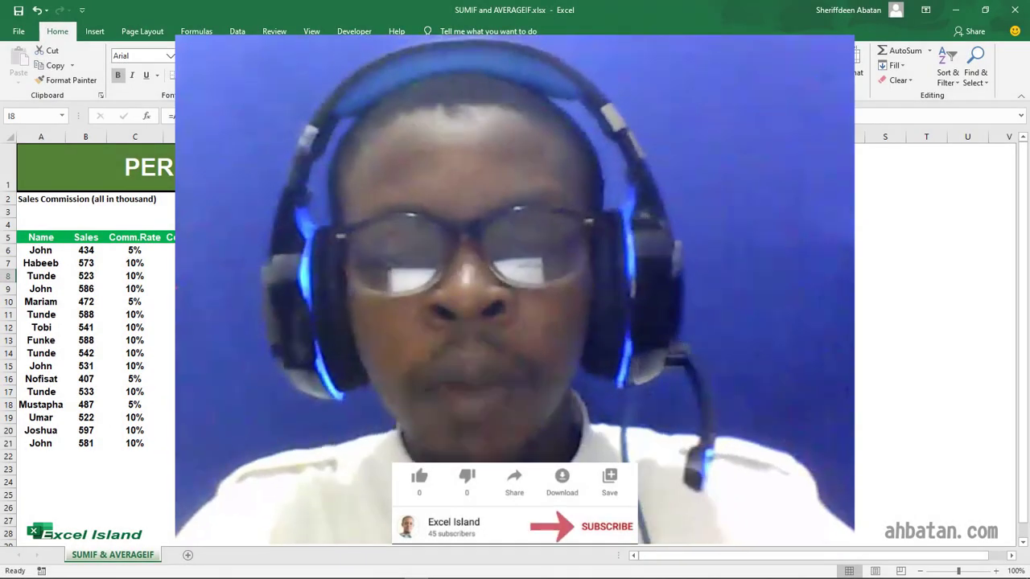
pyautogui.click(613, 528)
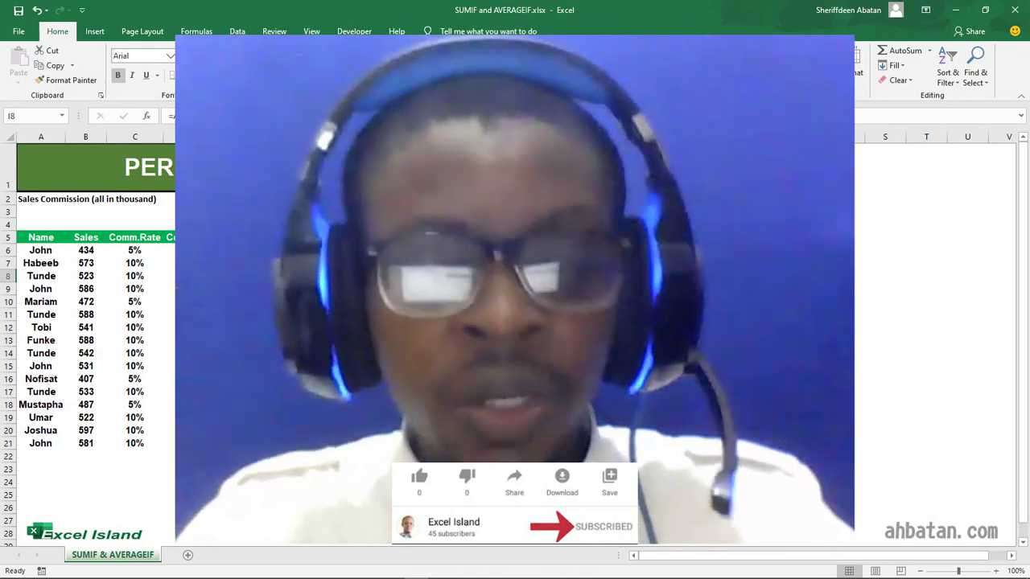